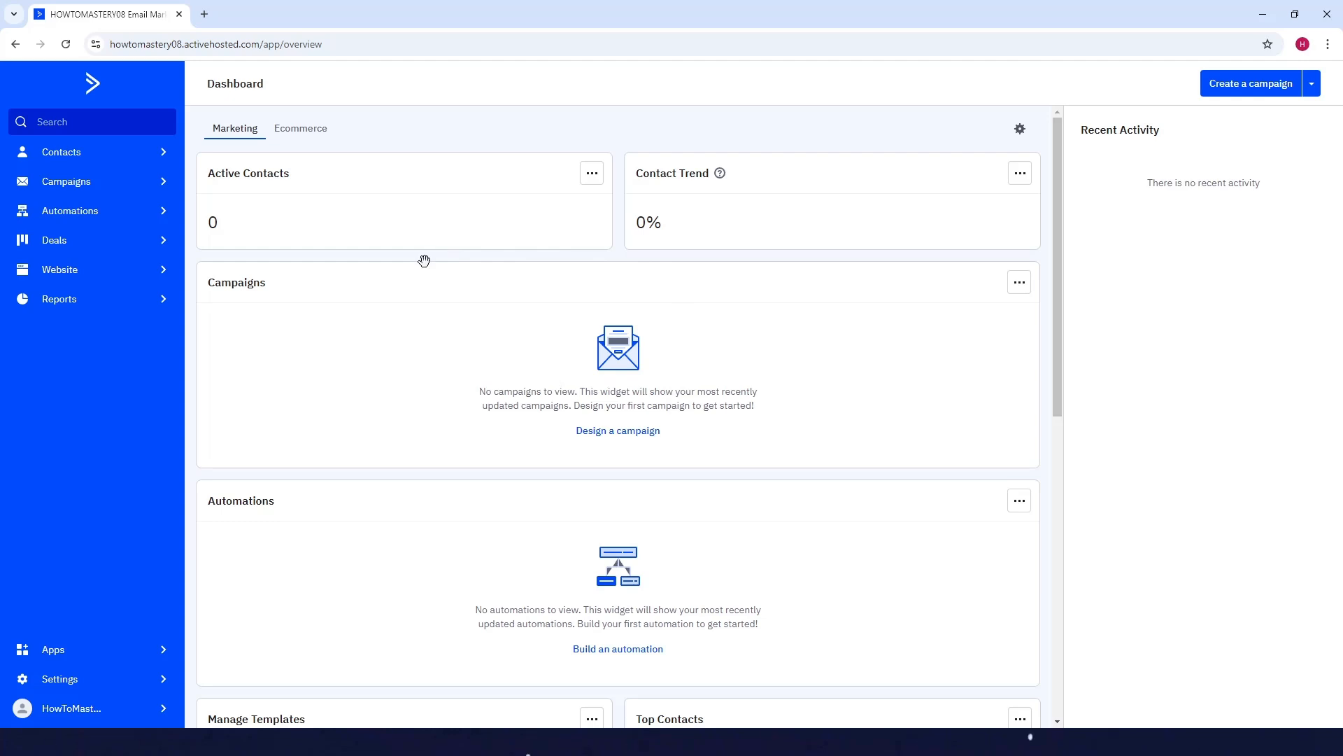
mouse_move(103, 151)
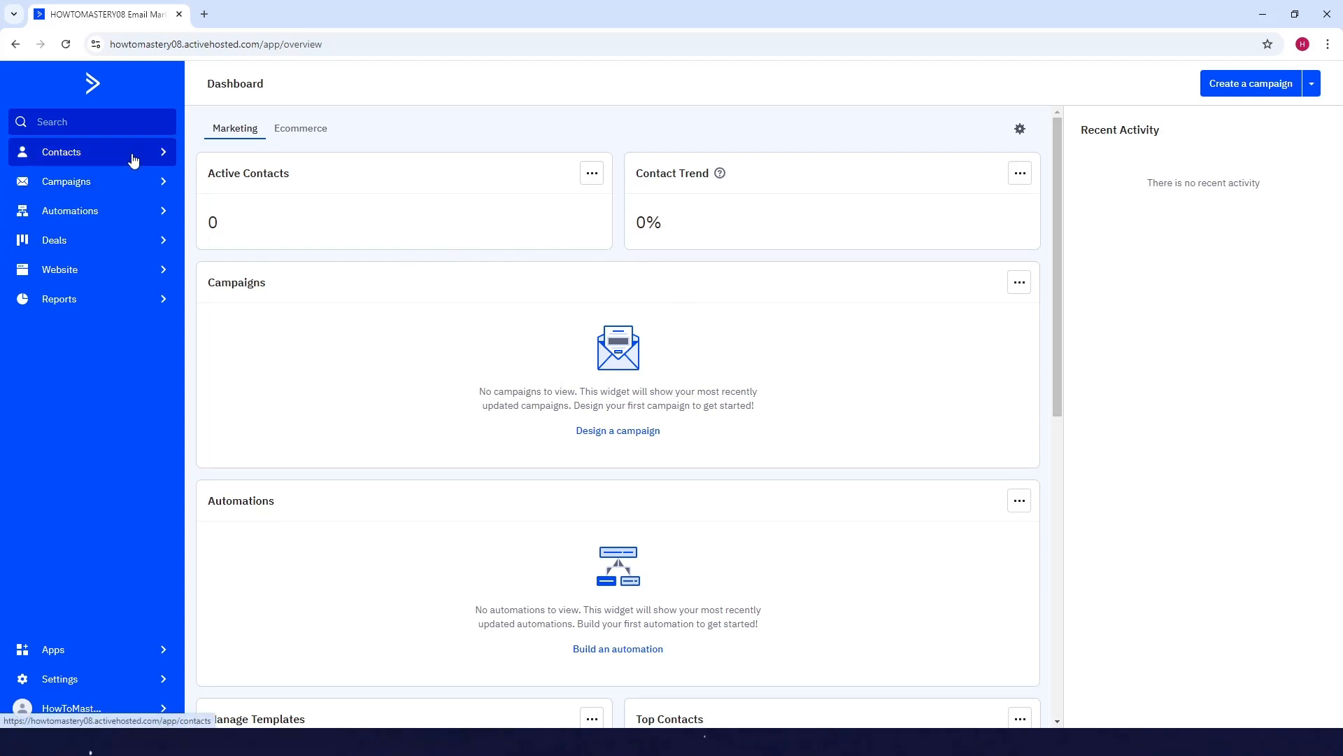
Step: Navigate from Contacts to the Tags management page and open the Add tags form
click(61, 151)
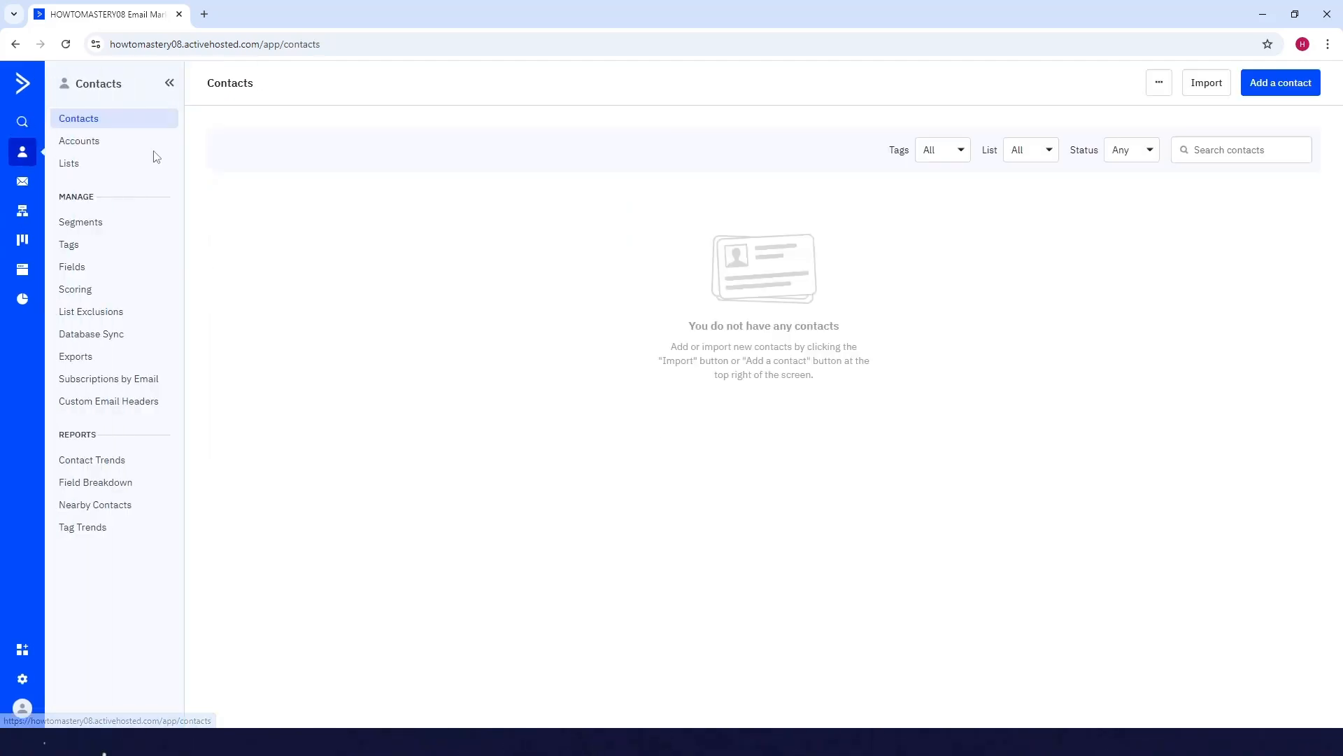
mouse_move(89, 249)
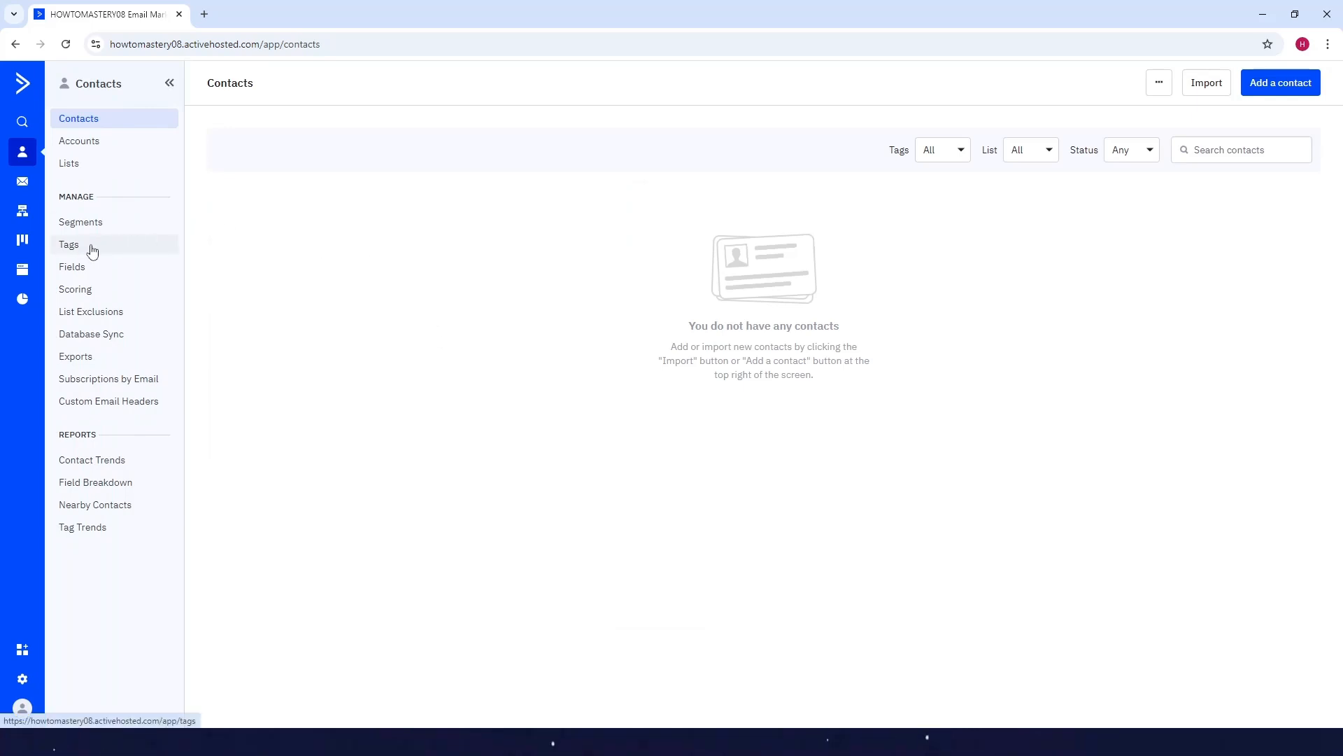
click(69, 245)
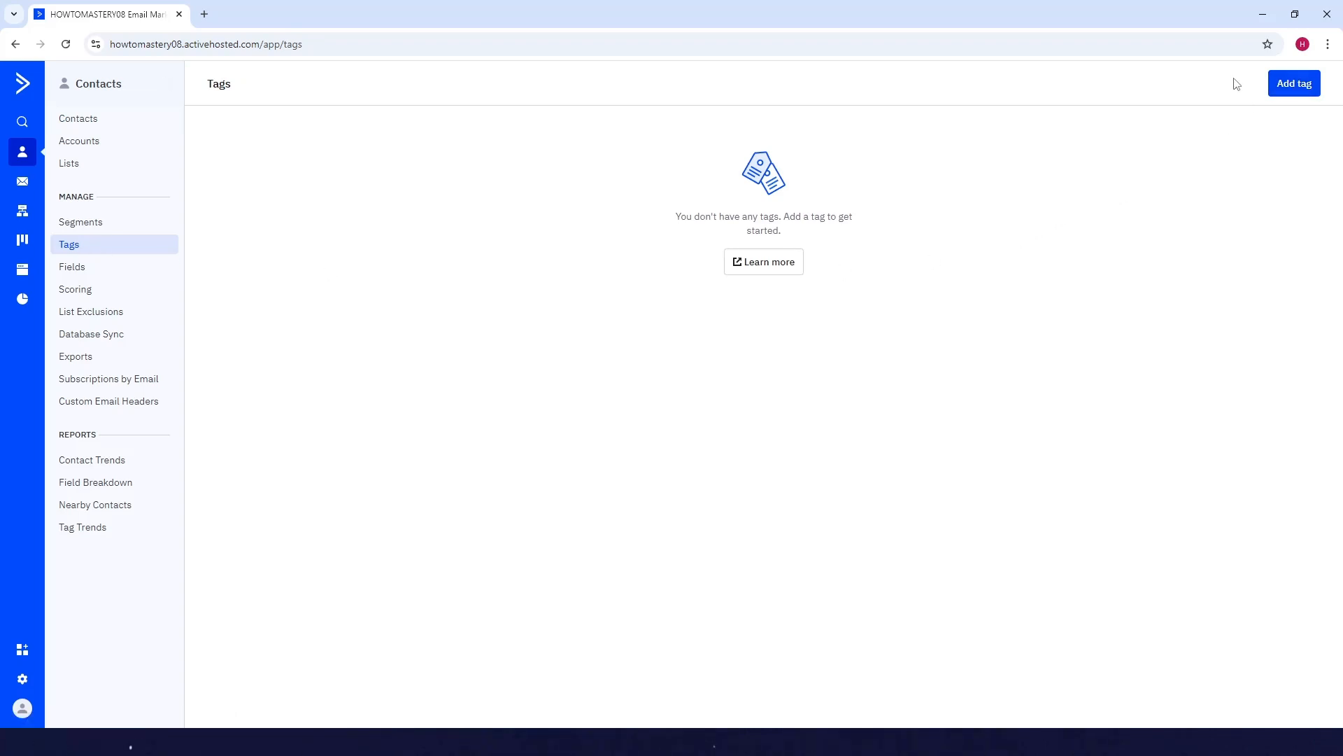
click(1293, 83)
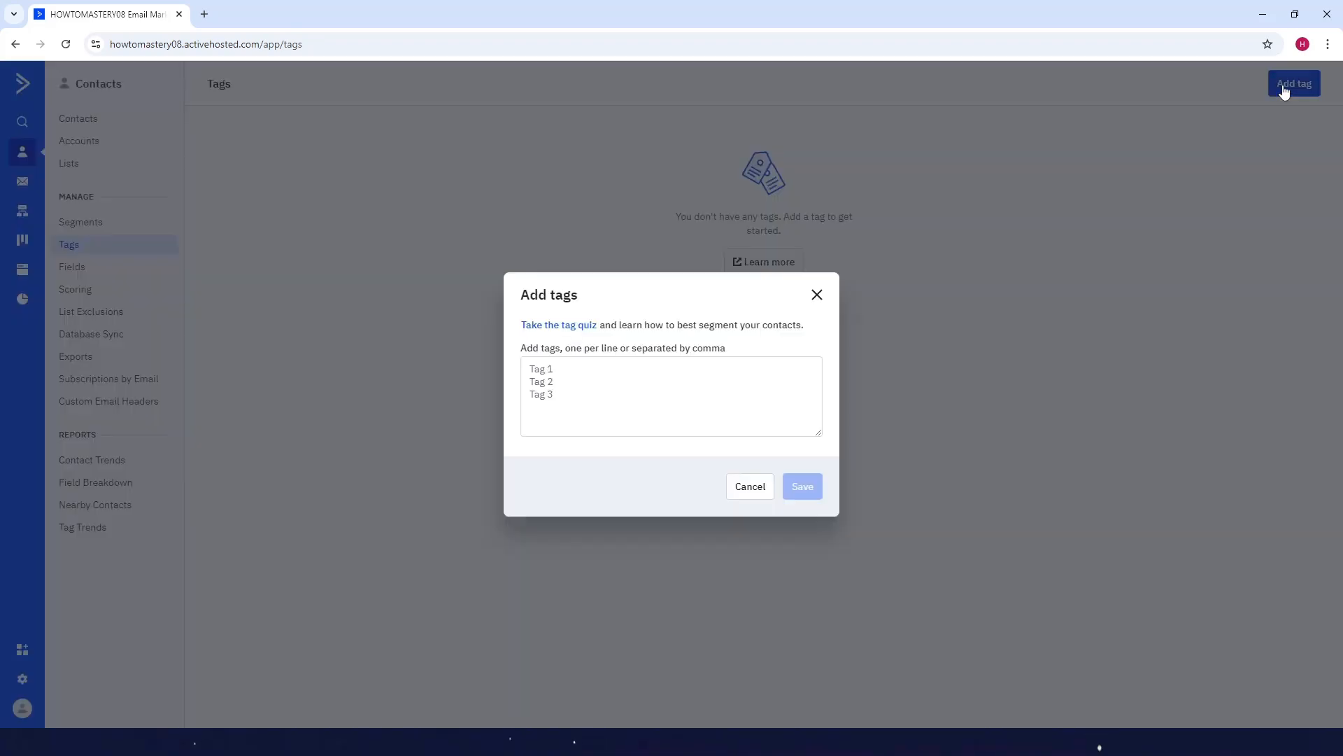
Step: Enter 'Tag 1' and 'Tag 2' on separate lines in Add tags and save
click(671, 395)
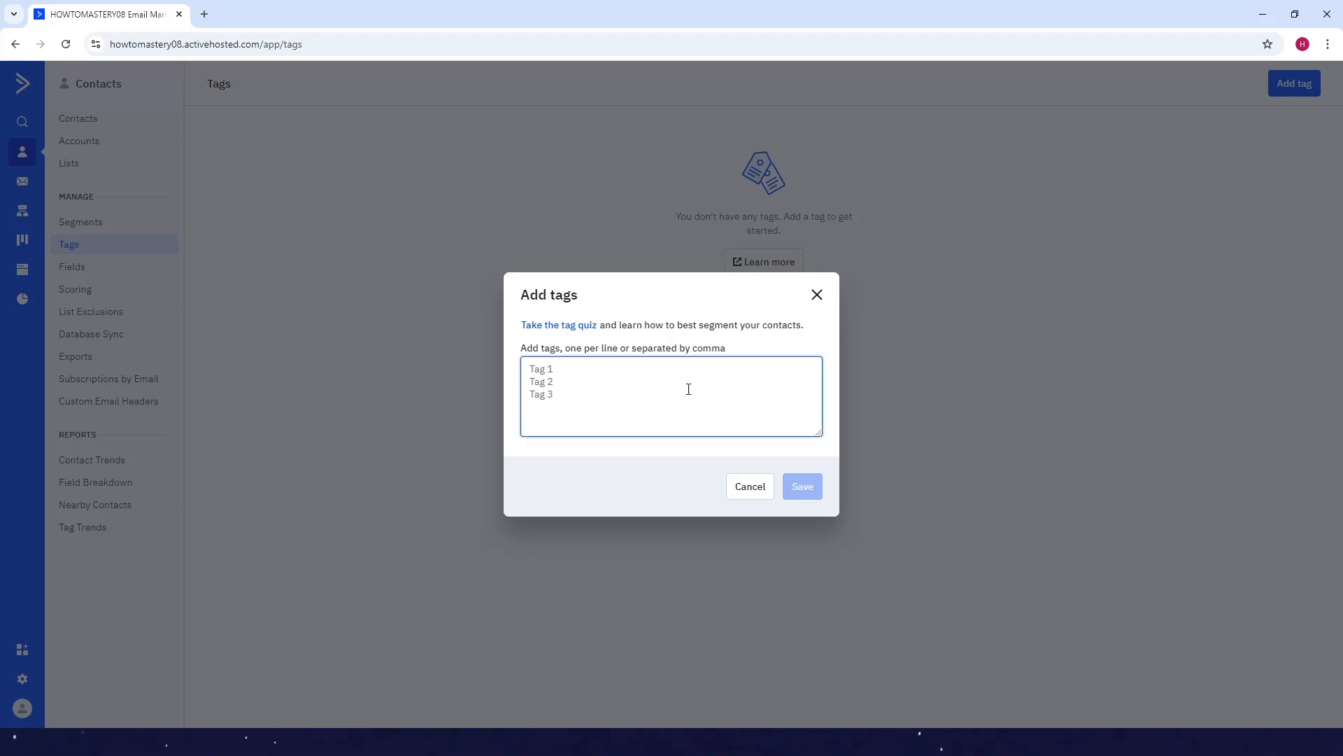
text(Tag 1)
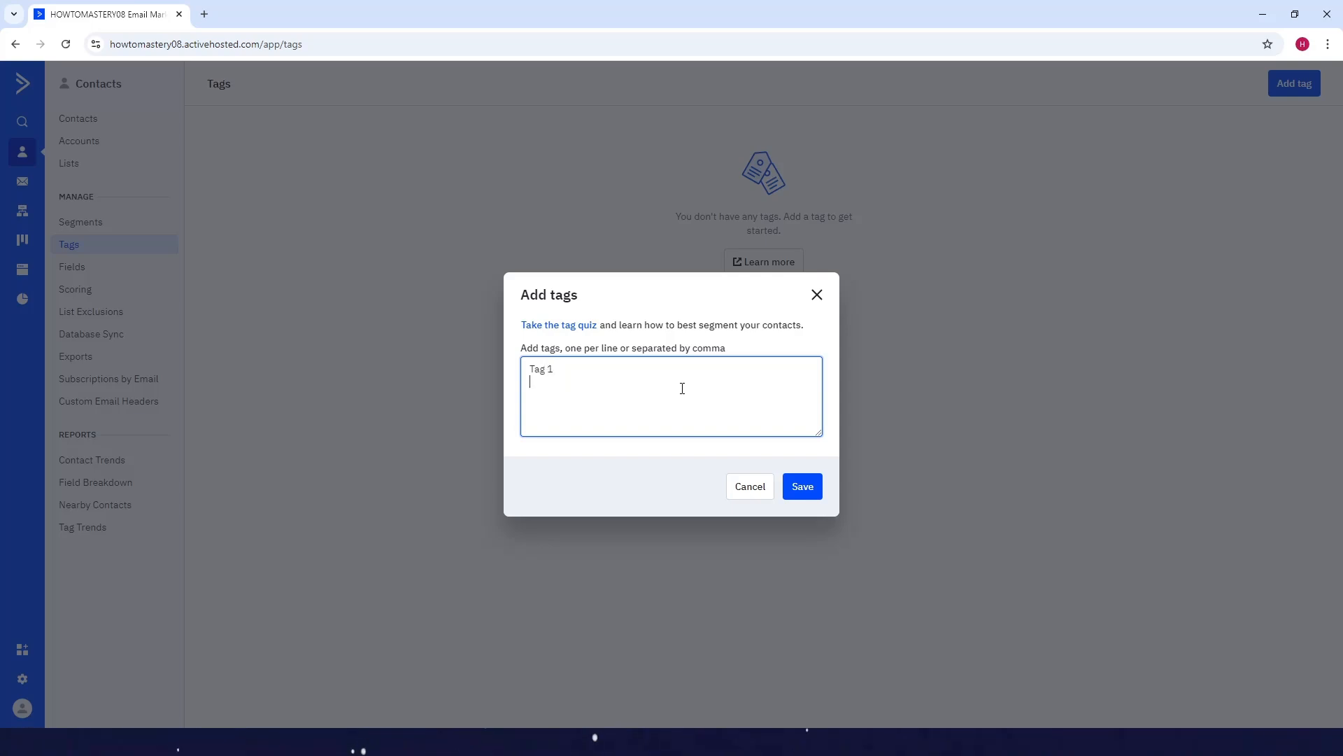
text(Tag)
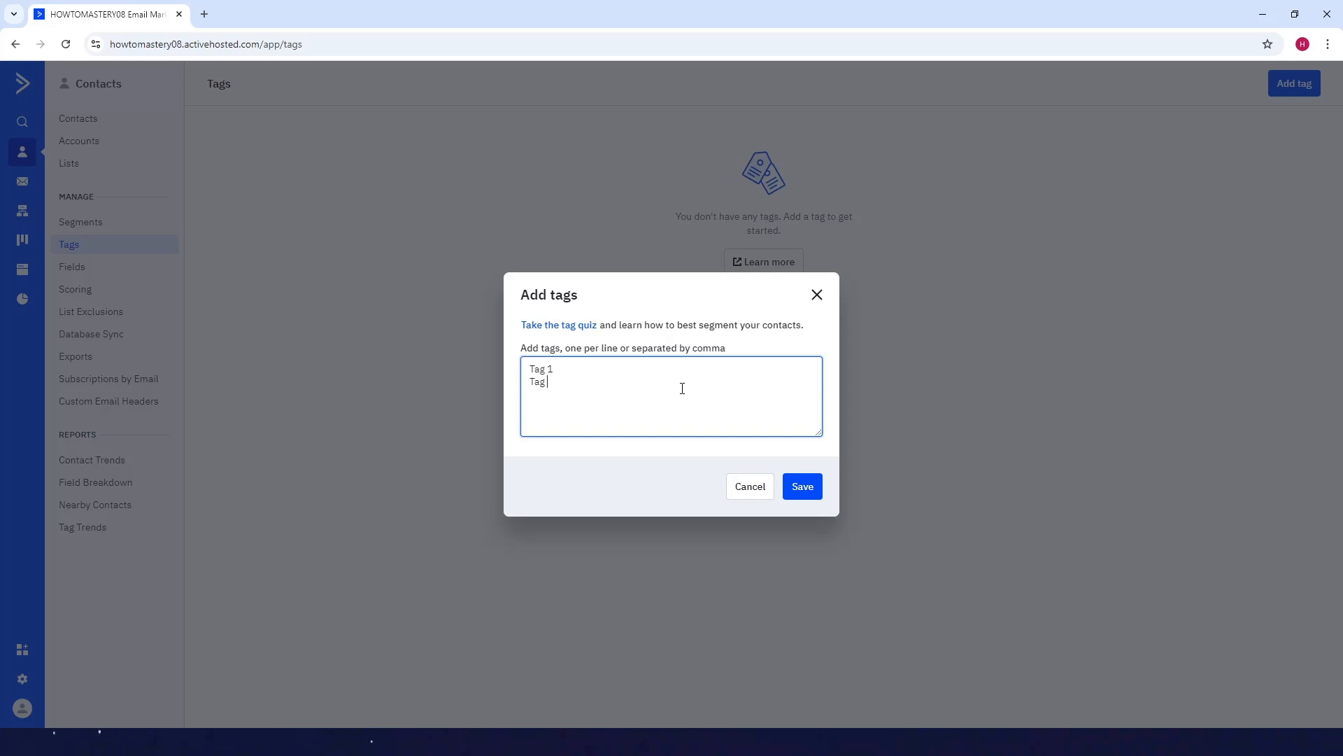
text(2)
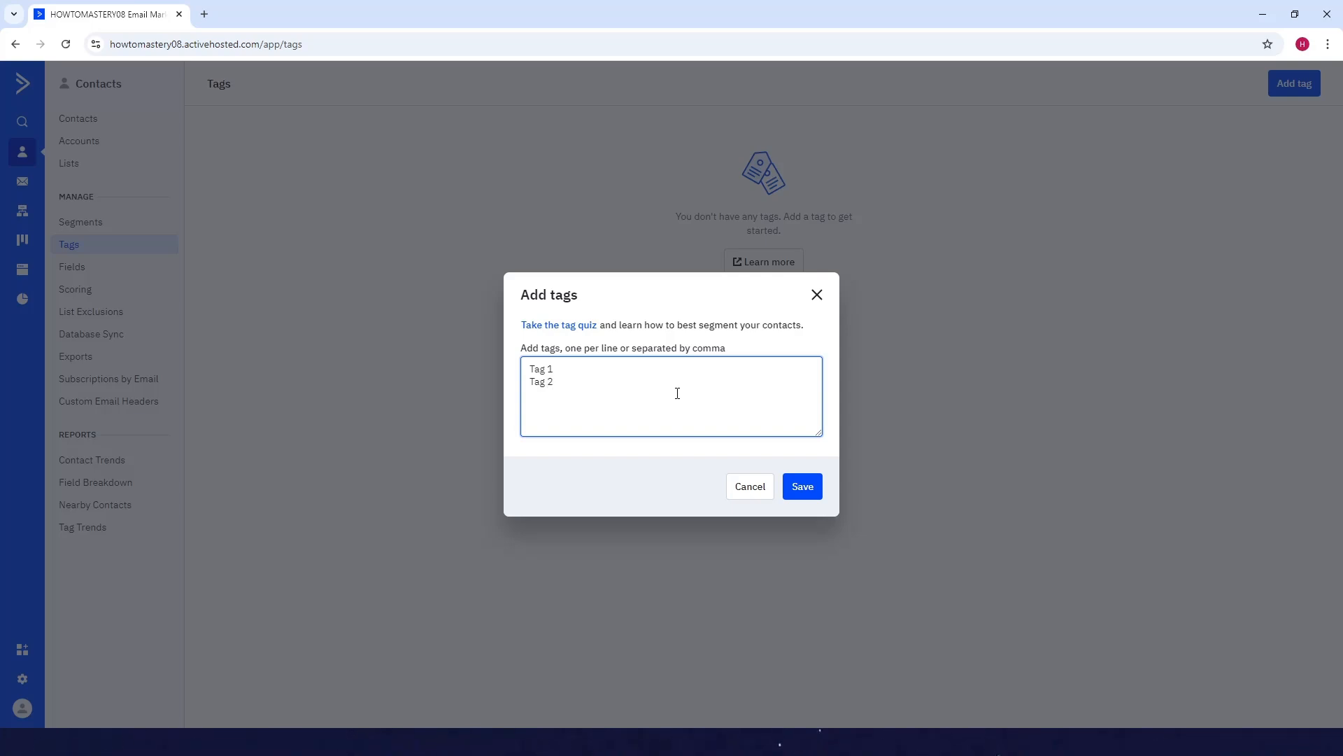
mouse_move(687, 394)
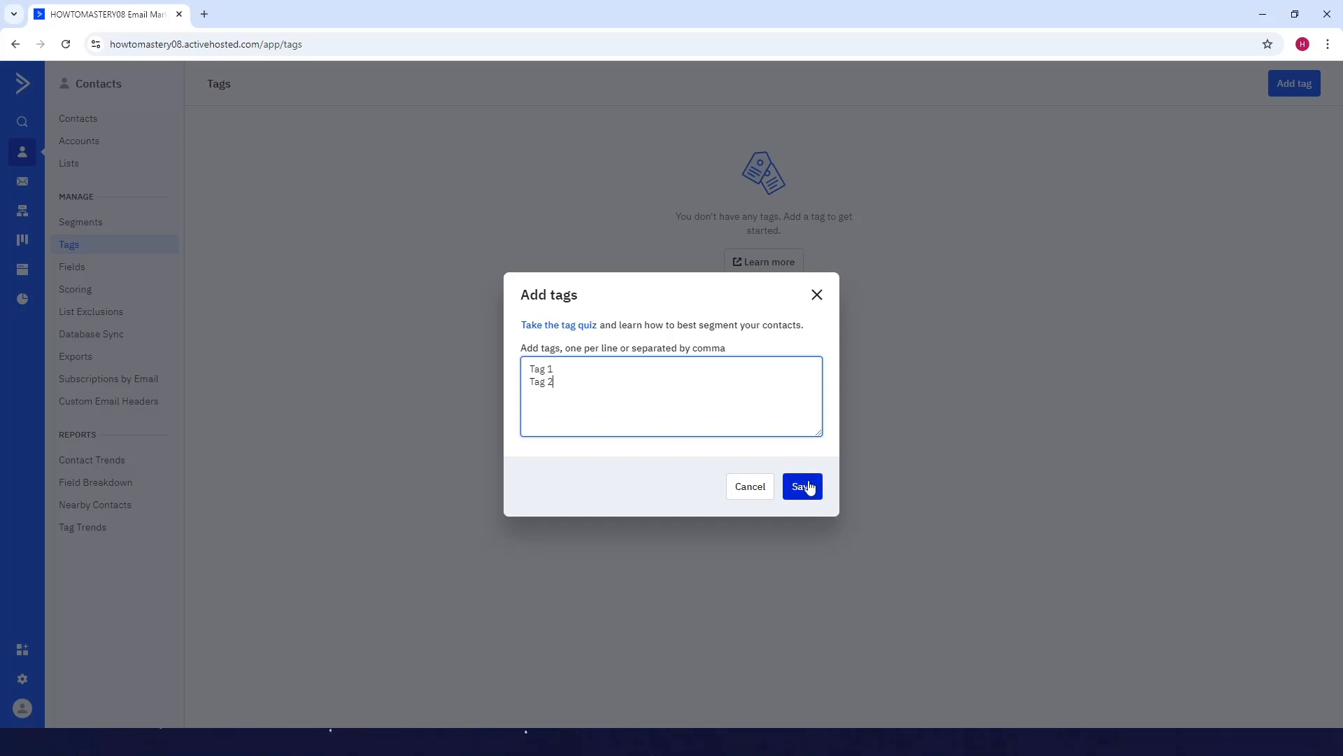
click(802, 486)
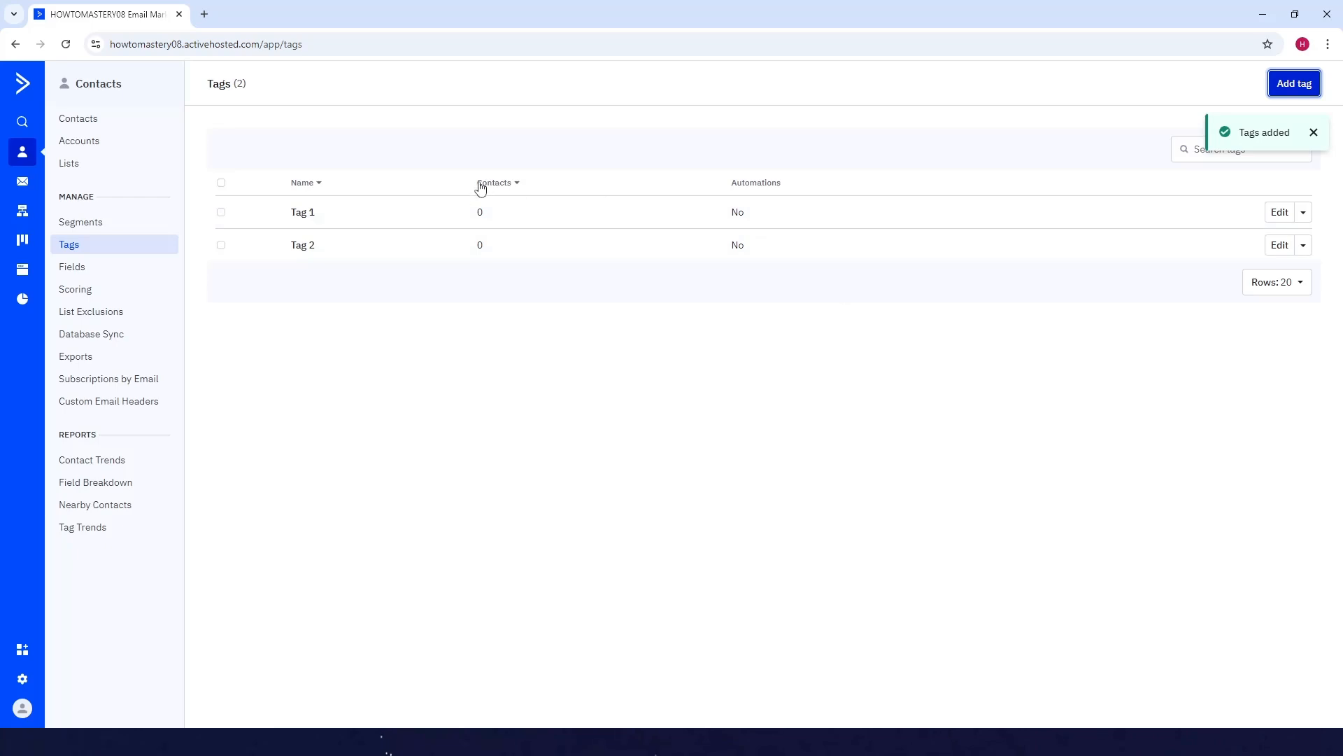
mouse_move(1332, 152)
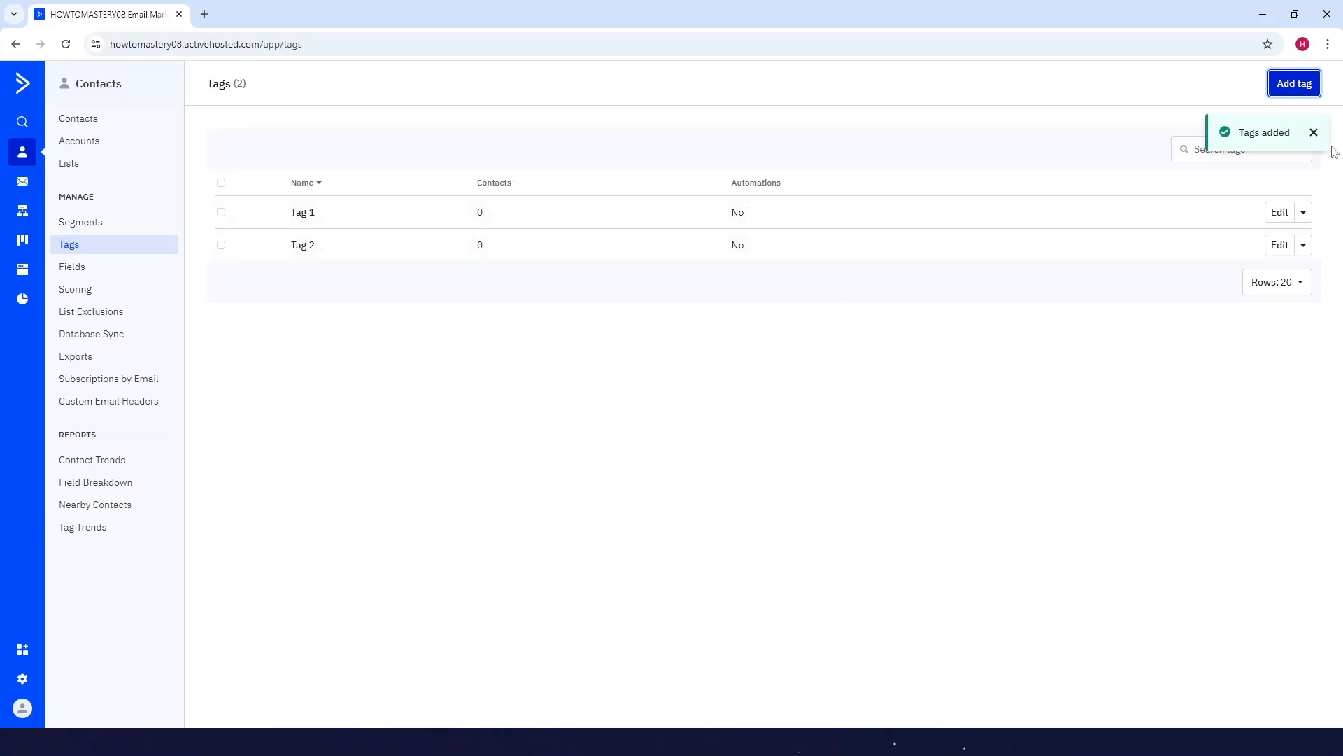